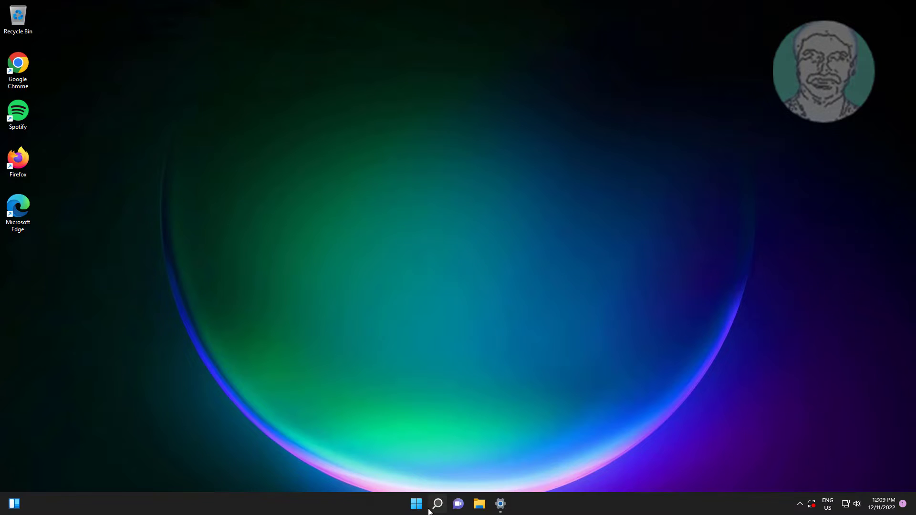
- Search for netpl, then close the User Accounts dialog
click(437, 503)
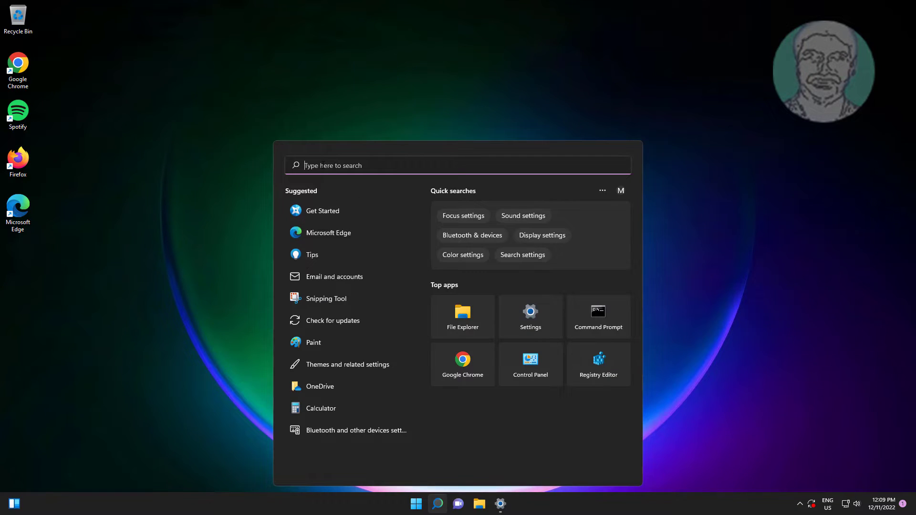
text(netpl)
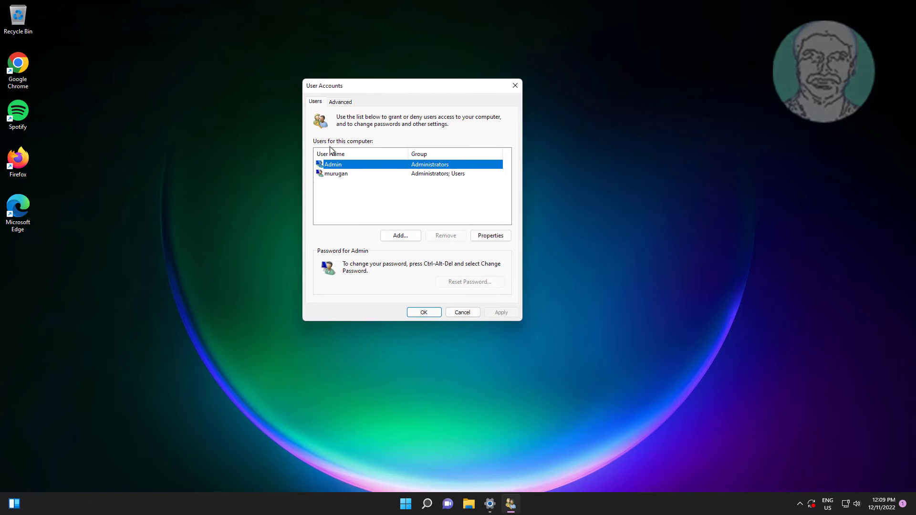
click(463, 313)
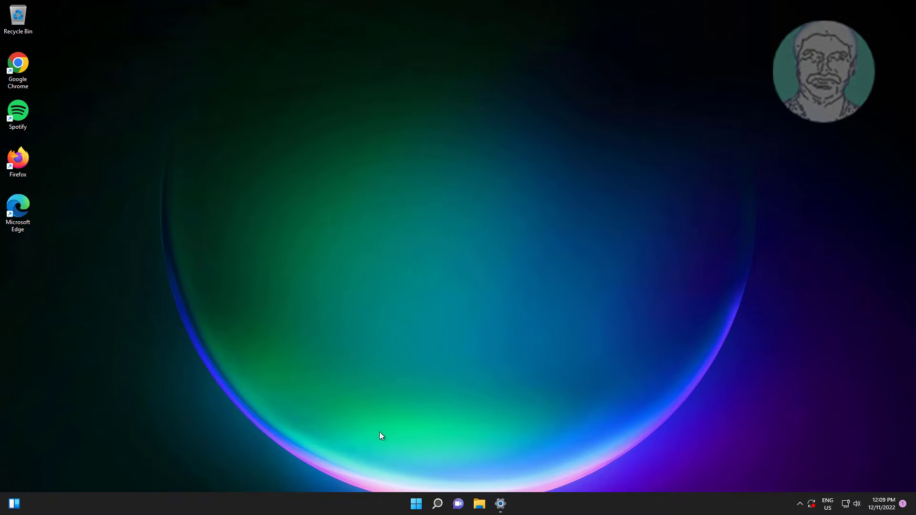
- Search for regedit and bring up Registry Editor's launch options
click(437, 504)
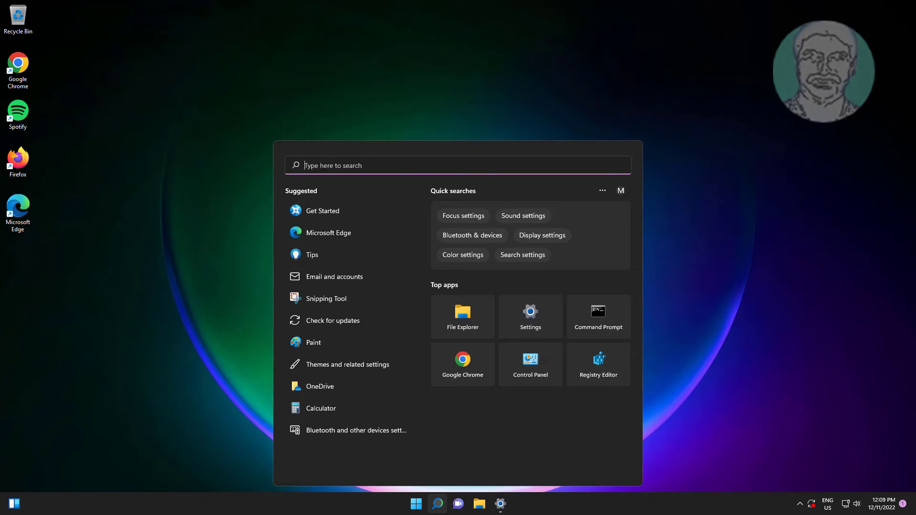
text(regedit)
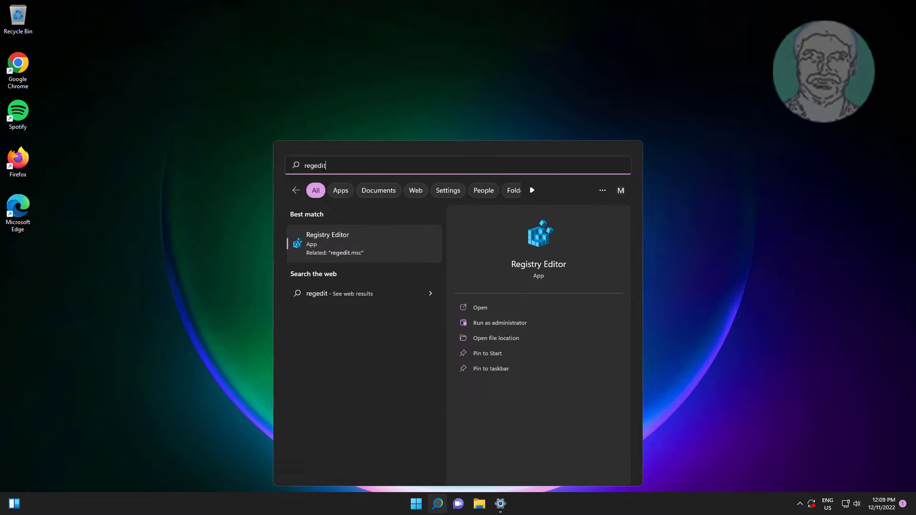
right_click(346, 244)
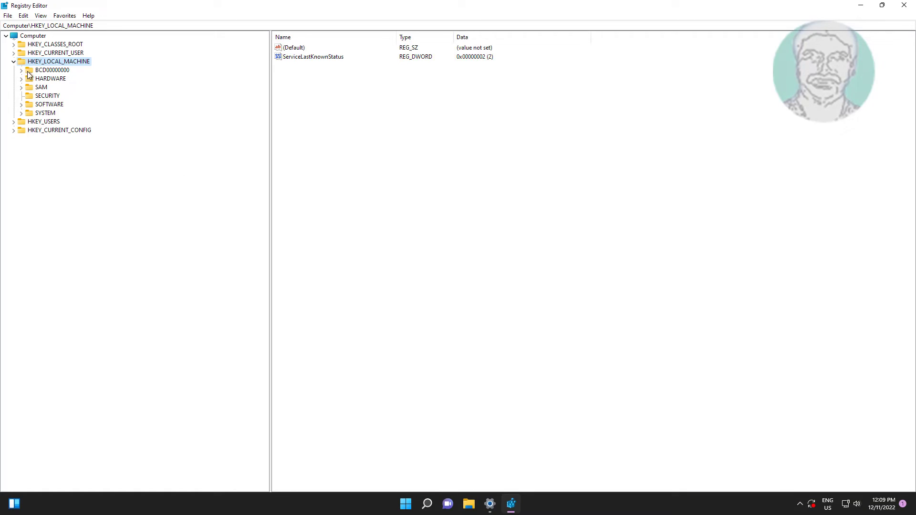
- Re-expand HKEY_LOCAL_MACHINE, then expand SOFTWARE and Microsoft
click(13, 62)
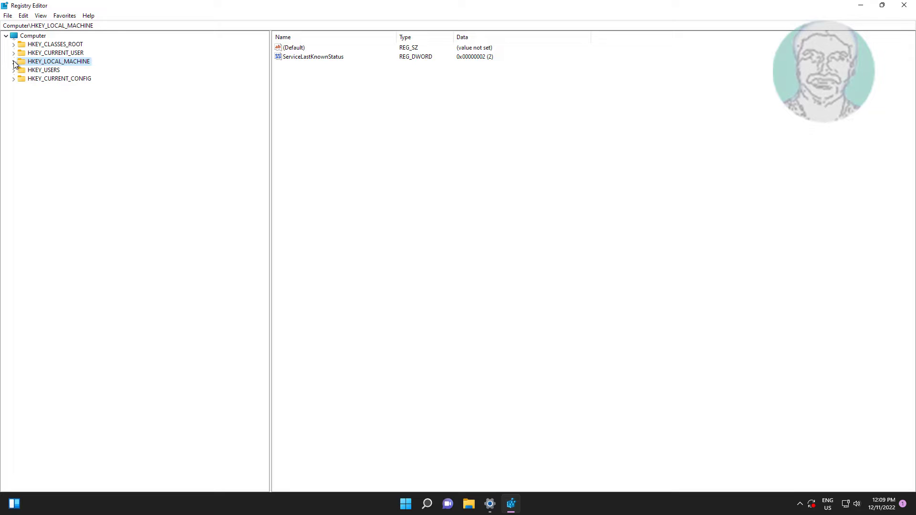
click(12, 61)
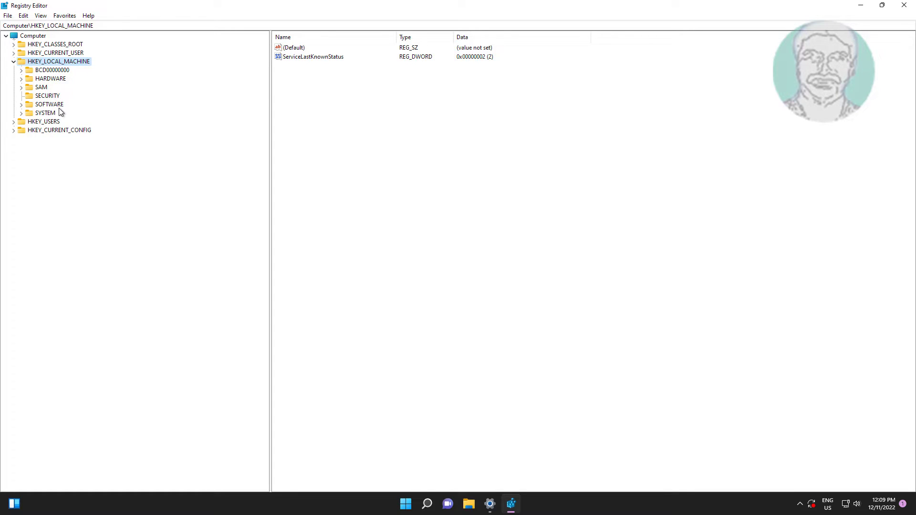
click(47, 104)
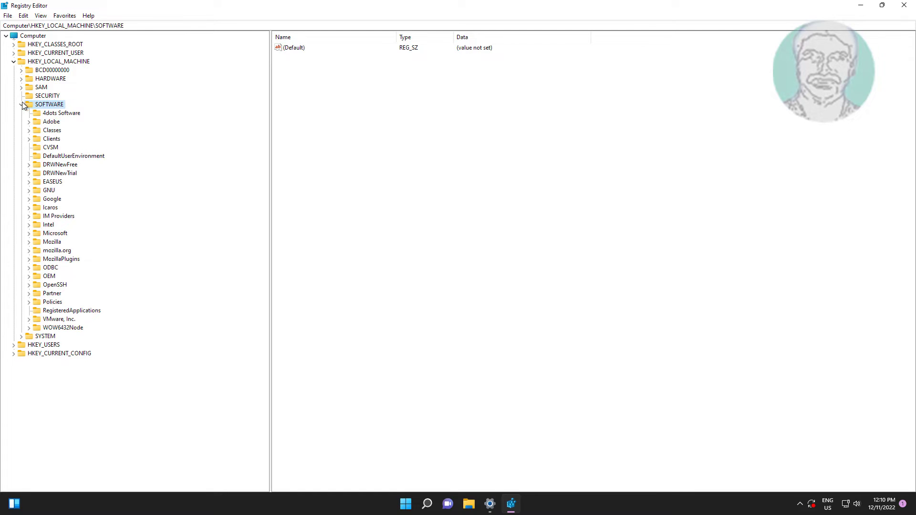
click(54, 233)
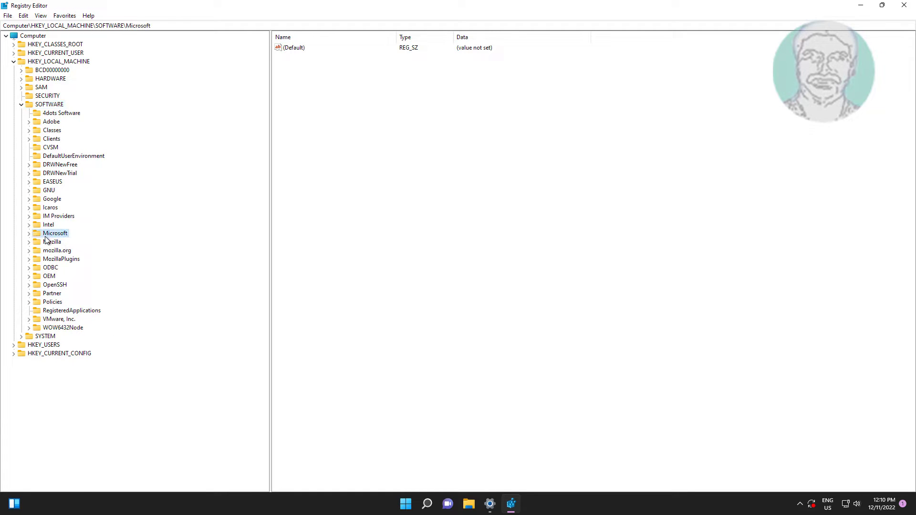
click(23, 233)
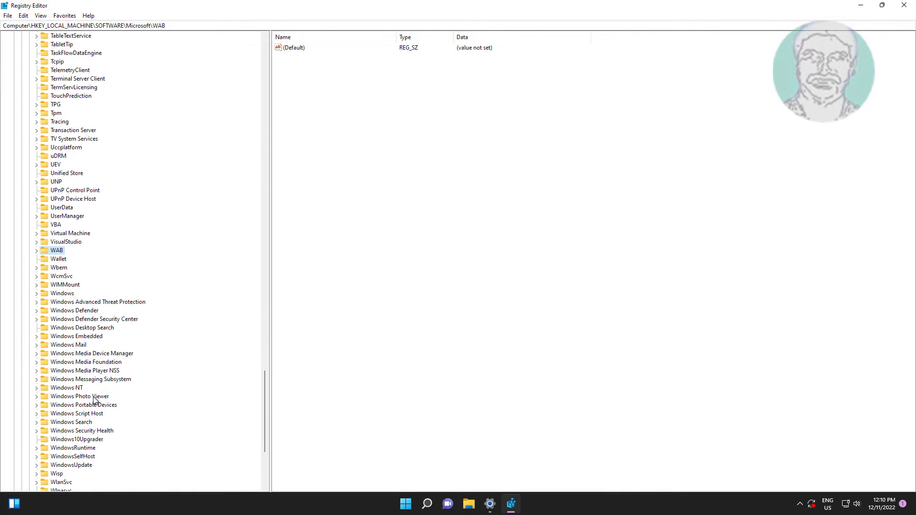
- Expand Windows NT and CurrentVersion, then expand the PasswordLess key
click(66, 387)
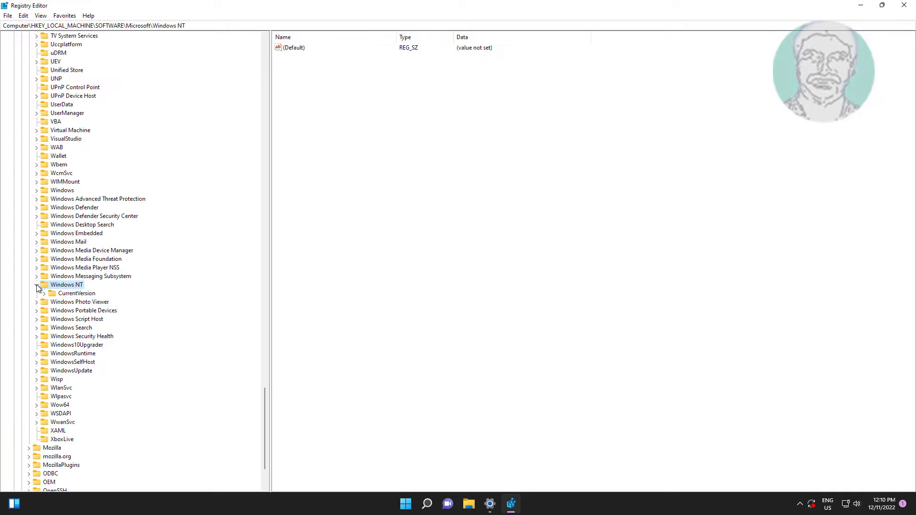
click(77, 293)
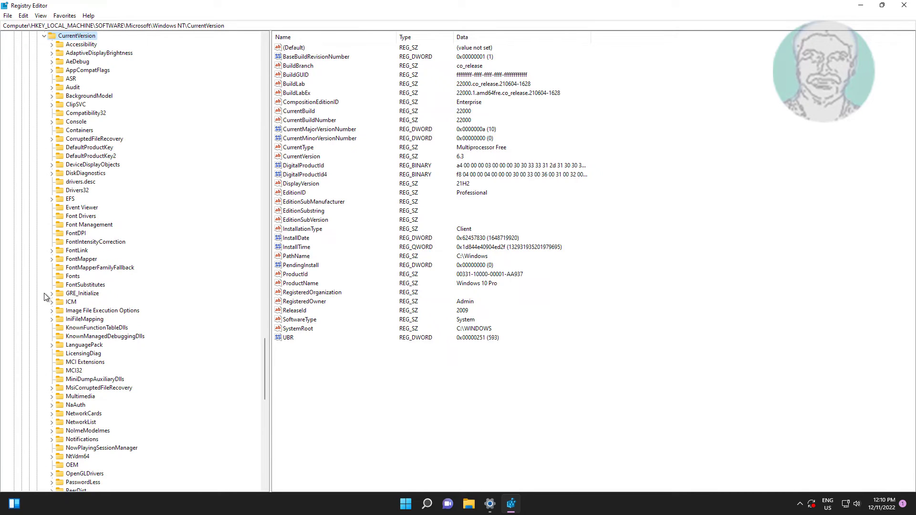
scroll(down, 3)
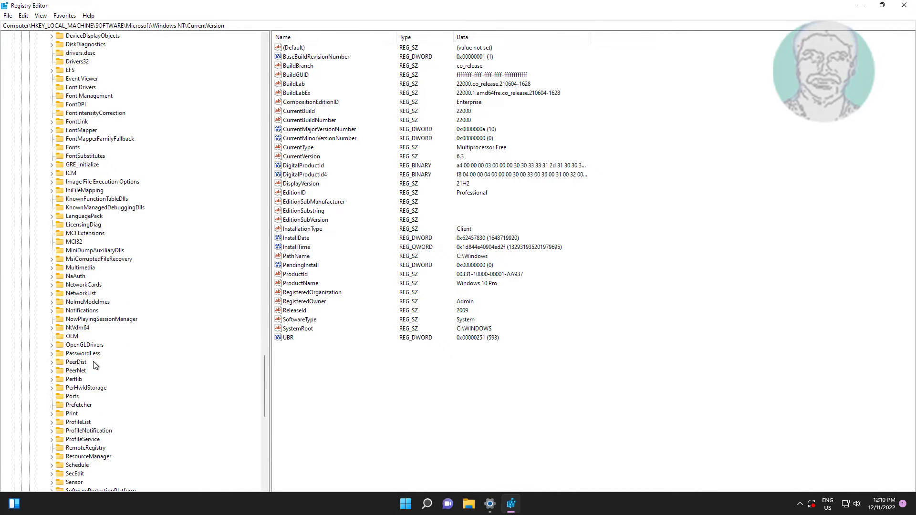
scroll(down, 3)
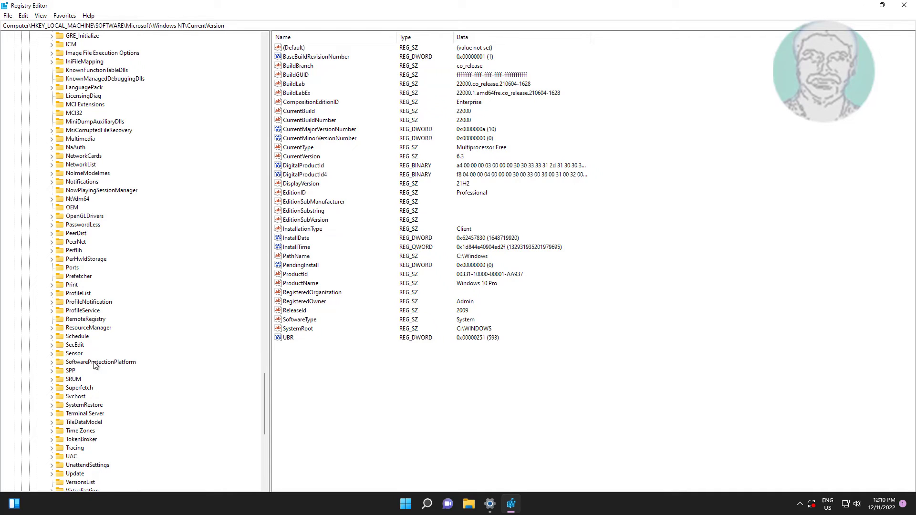
mouse_move(91, 231)
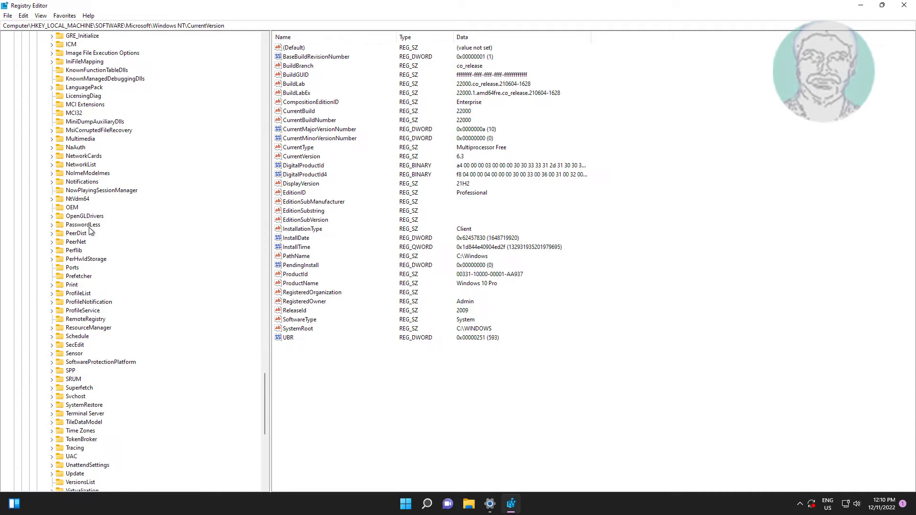
click(82, 224)
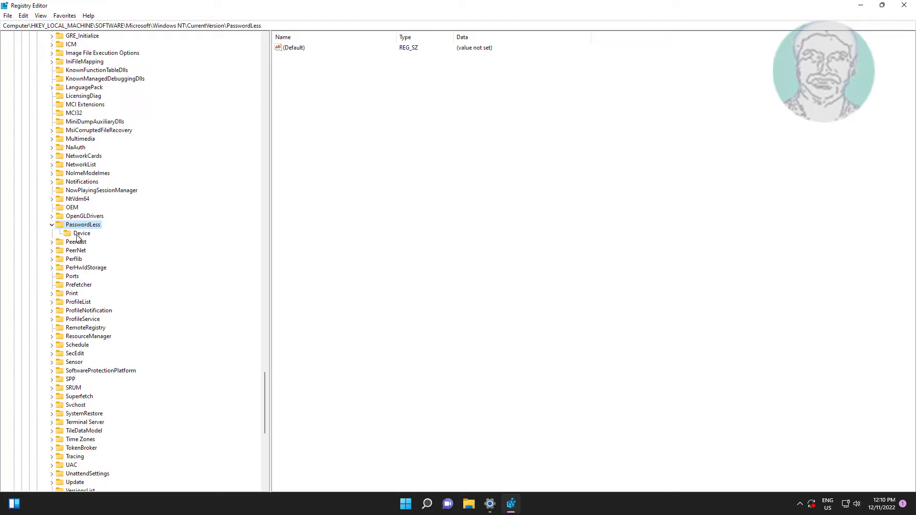
- Select PasswordLess\Device, collapse SOFTWARE, and close Registry Editor
click(81, 233)
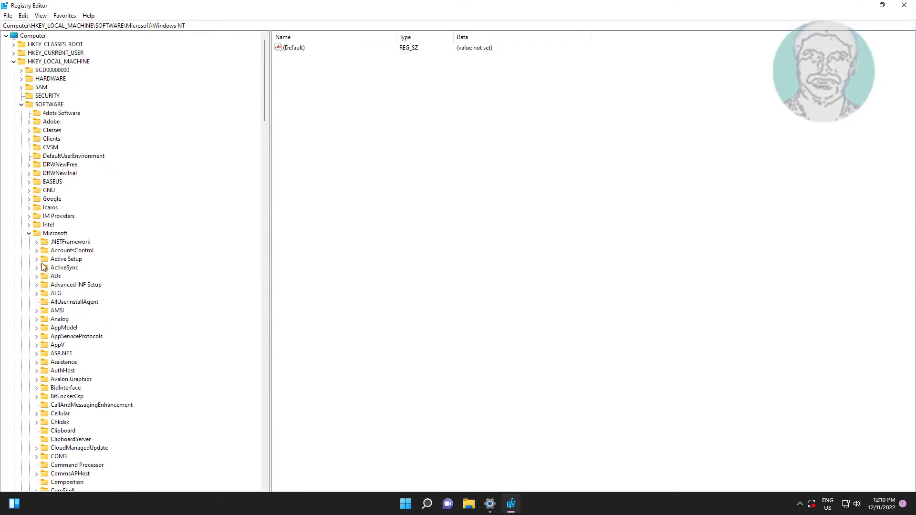
click(26, 104)
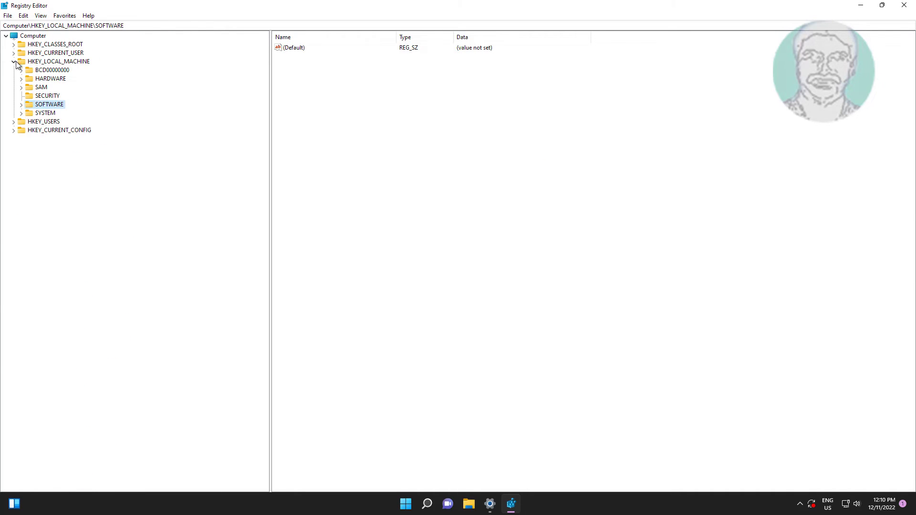
click(904, 5)
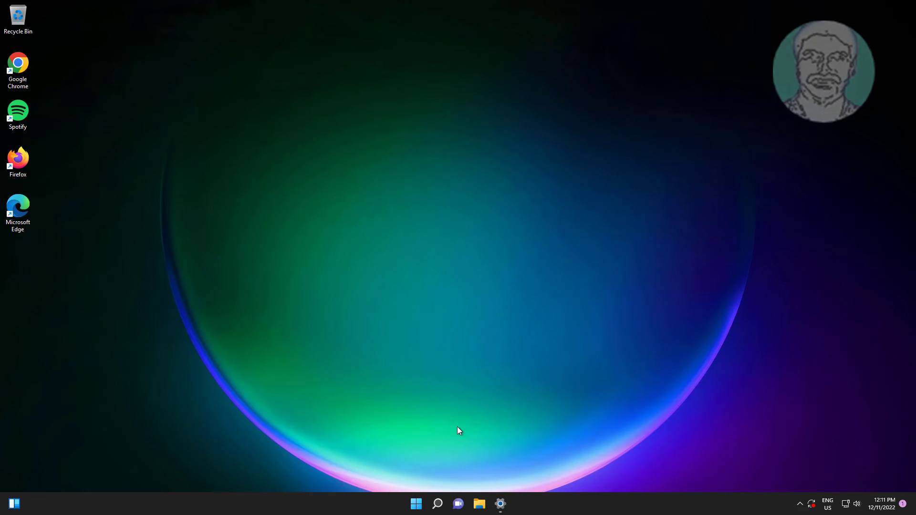
- Search for netplwiz and launch it to open User Accounts
click(436, 504)
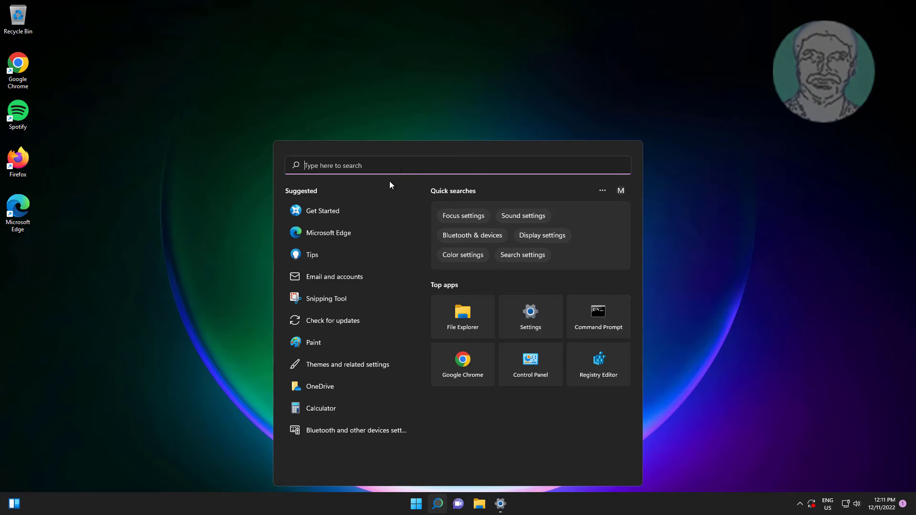
text(netplwiz)
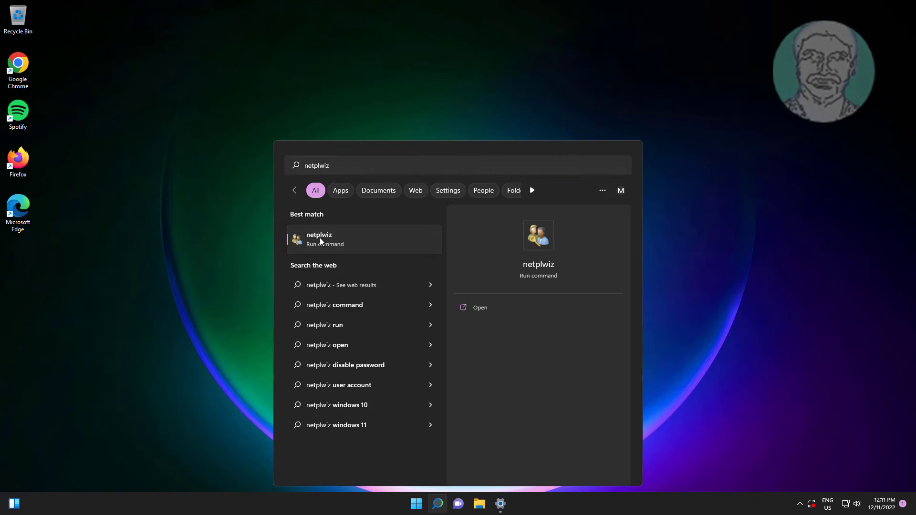
click(319, 239)
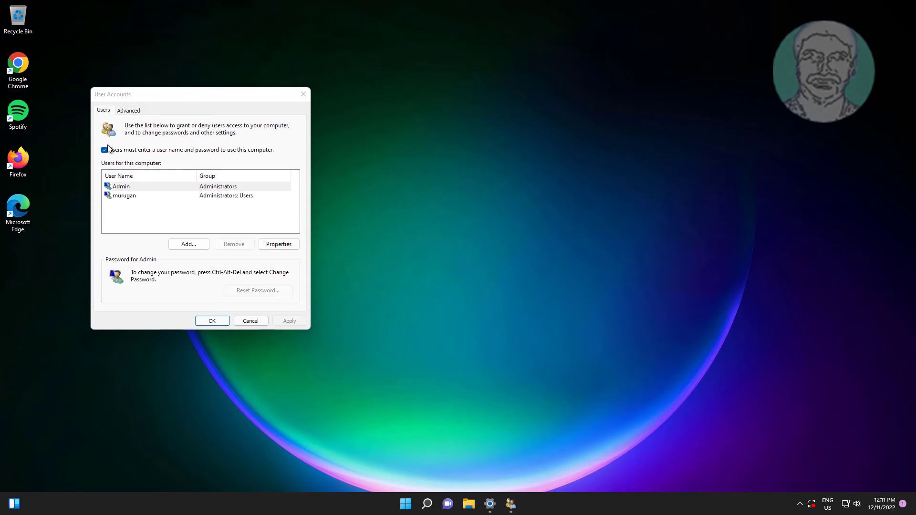